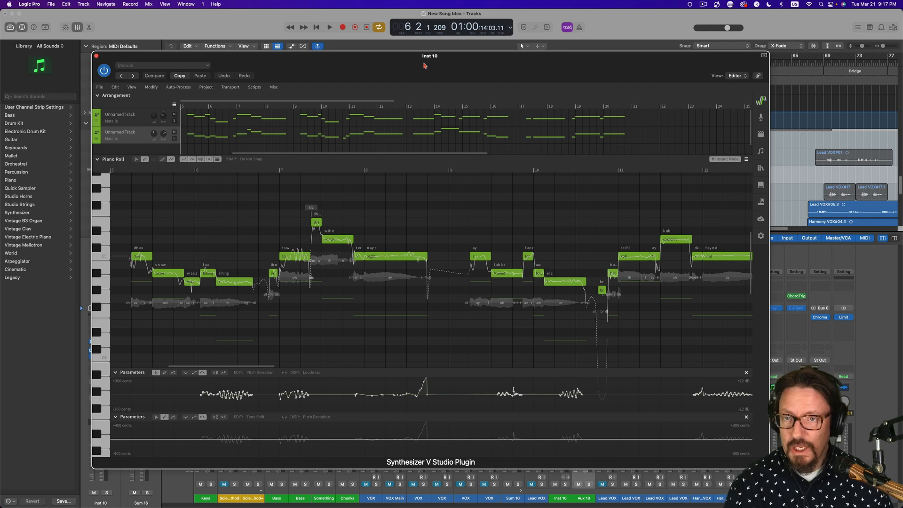
pyautogui.moveTo(342, 60)
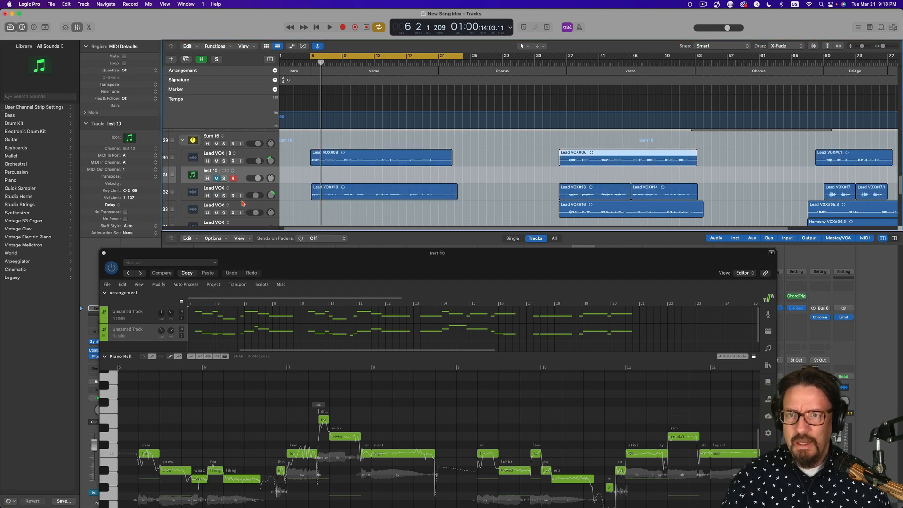
pyautogui.moveTo(240, 199)
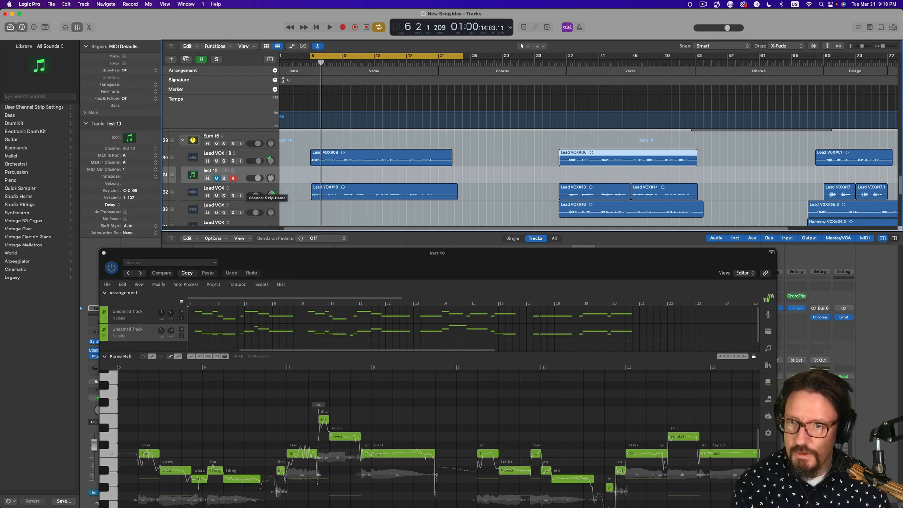
# Step: Reveal the Lead VOX tracks area alongside the Synthesizer V editor
pyautogui.click(329, 27)
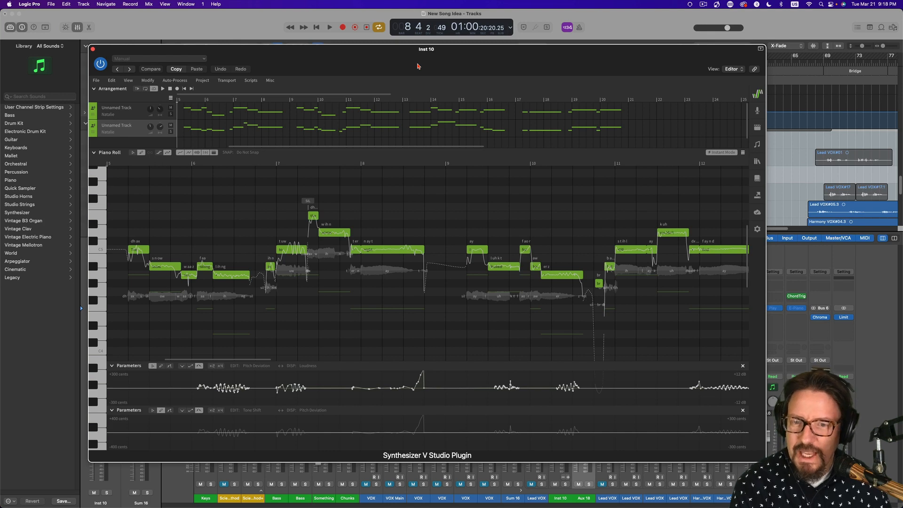
pyautogui.moveTo(378, 201)
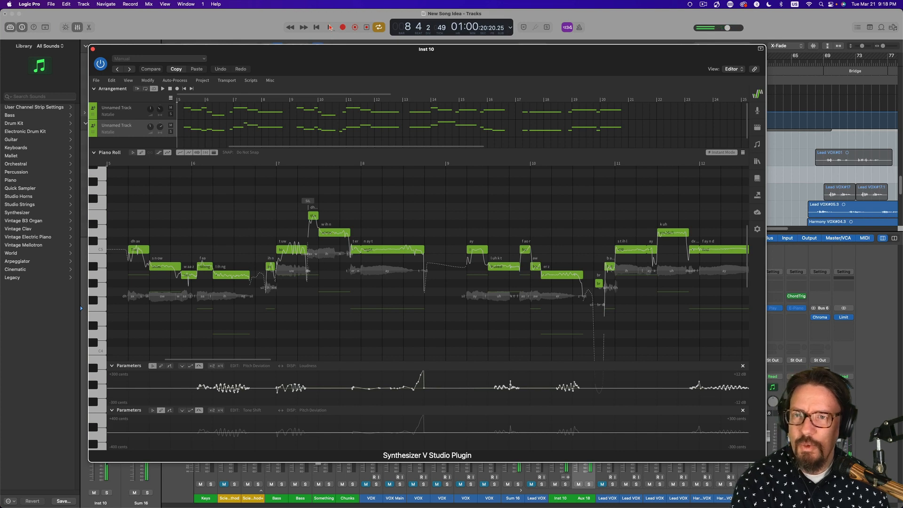
# Step: Start playback to audition the harmony vocal's later phrases
pyautogui.click(329, 27)
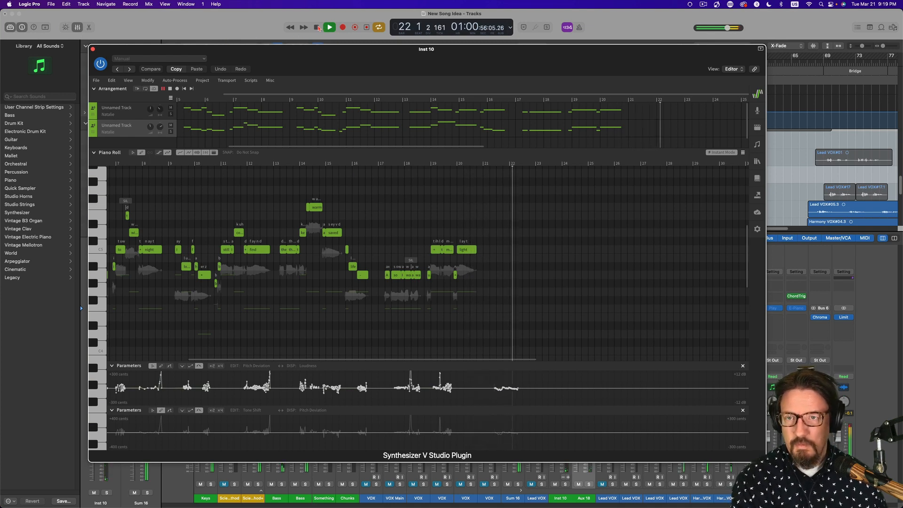
# Step: Stop playback and draw a new note filling the gap before the early harmony phrase, with the playhead set just before it
pyautogui.click(329, 27)
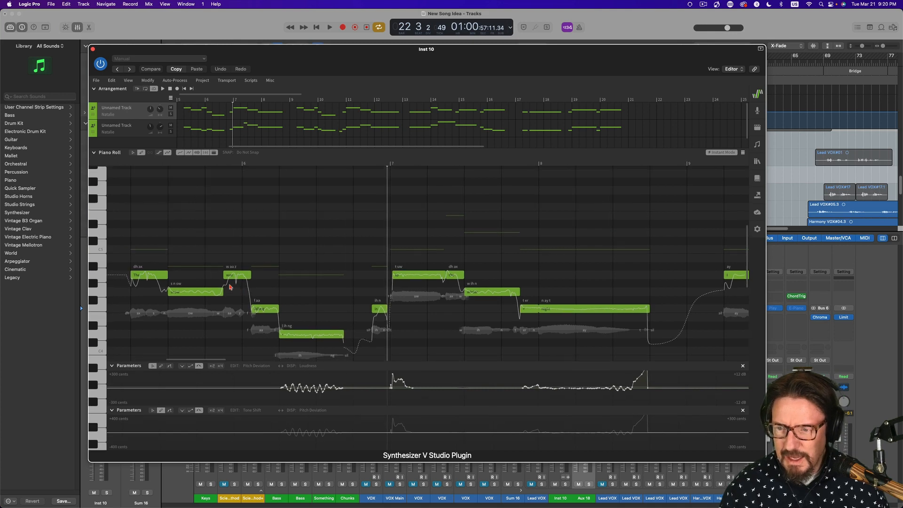
pyautogui.hscroll(3)
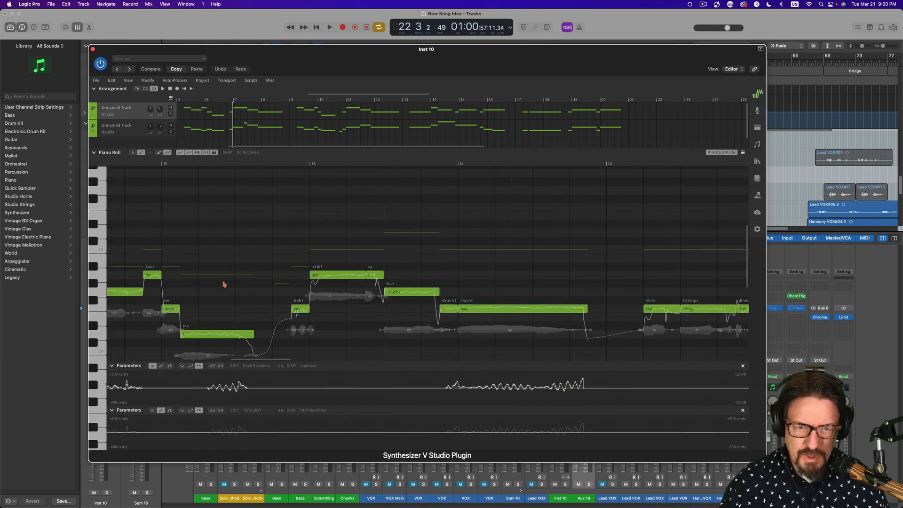
pyautogui.hscroll(3)
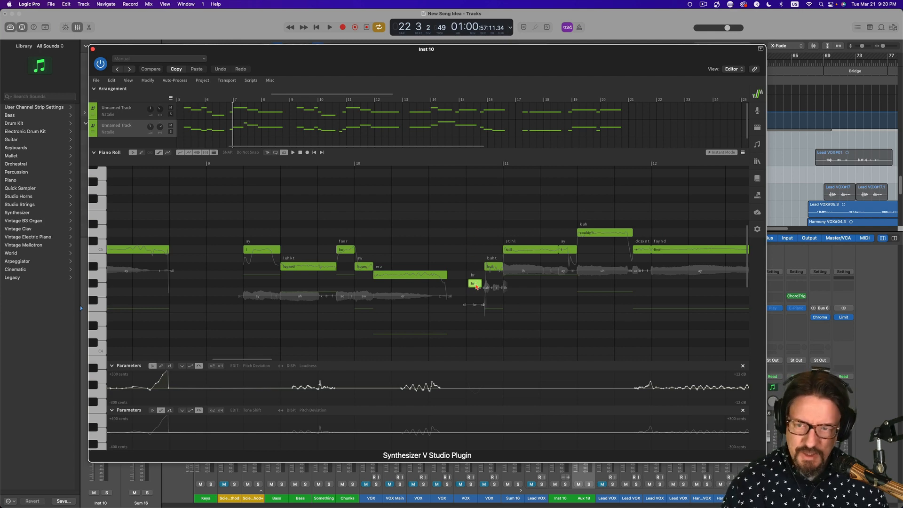
pyautogui.moveTo(208, 277)
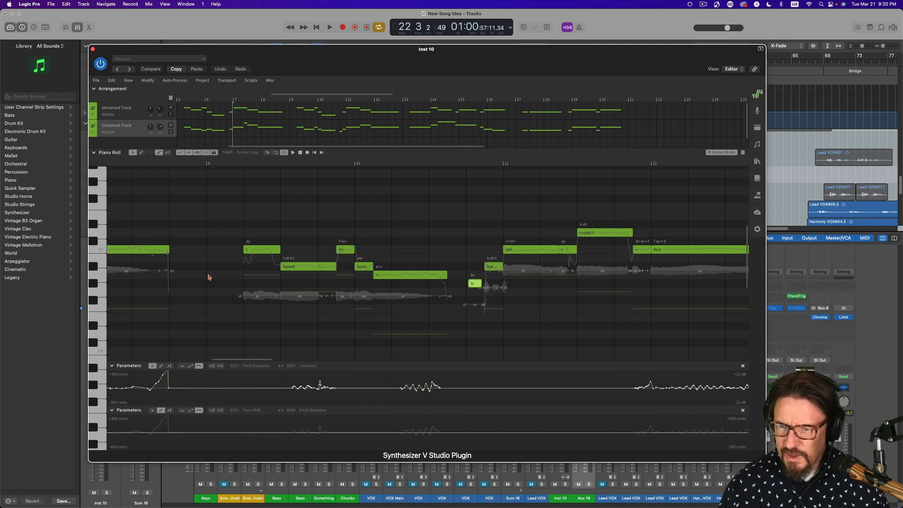
pyautogui.click(225, 274)
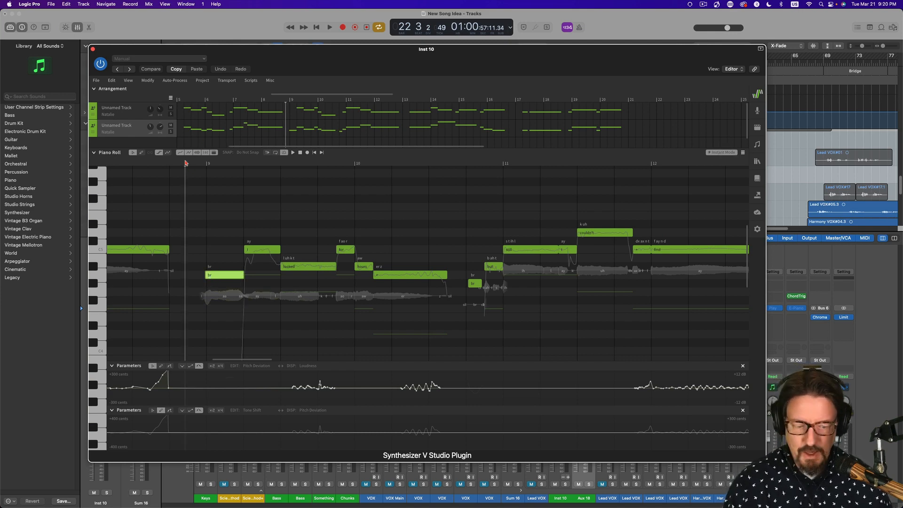
pyautogui.click(329, 27)
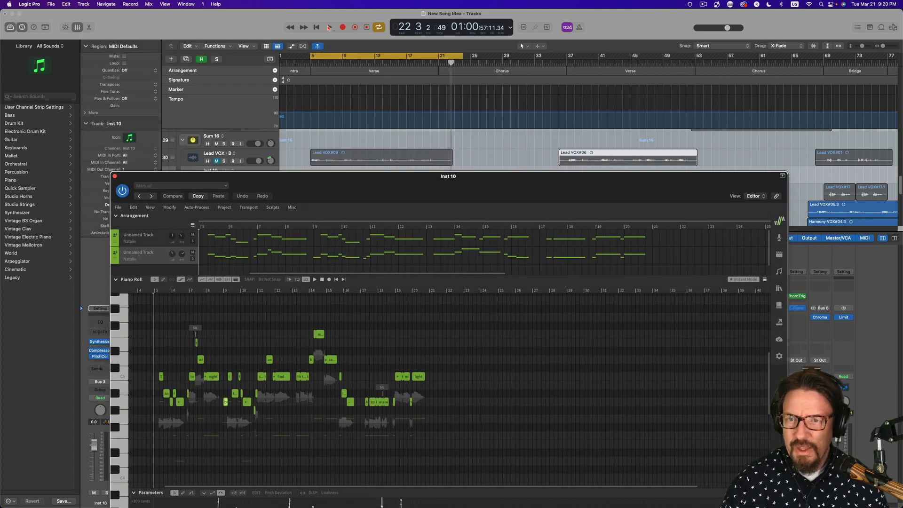
pyautogui.moveTo(328, 27)
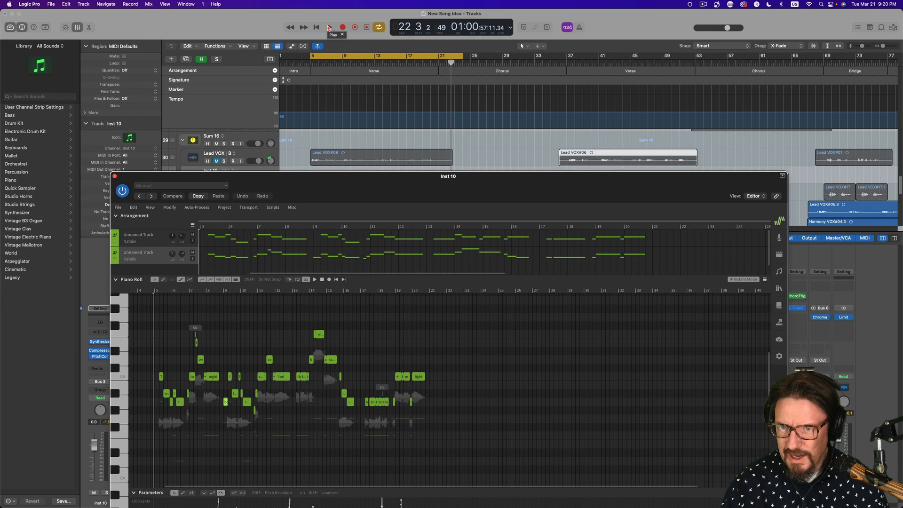
# Step: Play the project from before the new note to hear the edited harmony in context
pyautogui.click(329, 28)
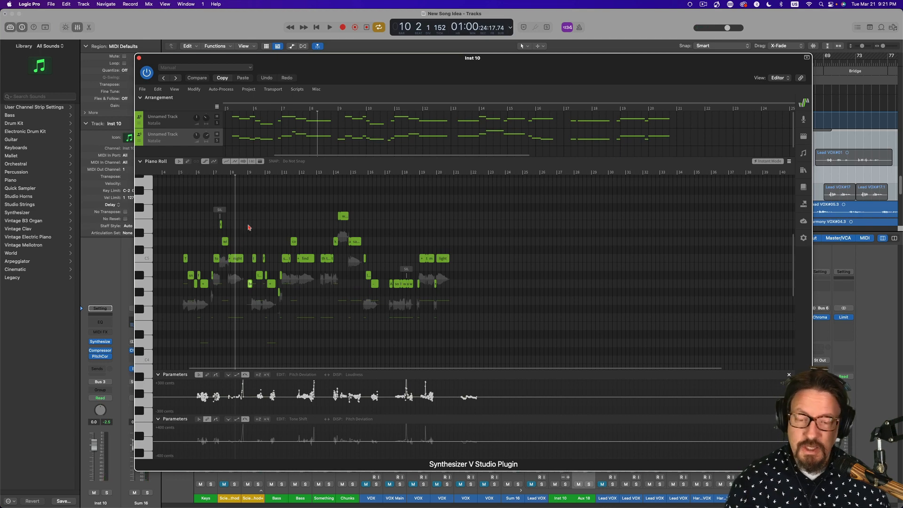
pyautogui.moveTo(217, 245)
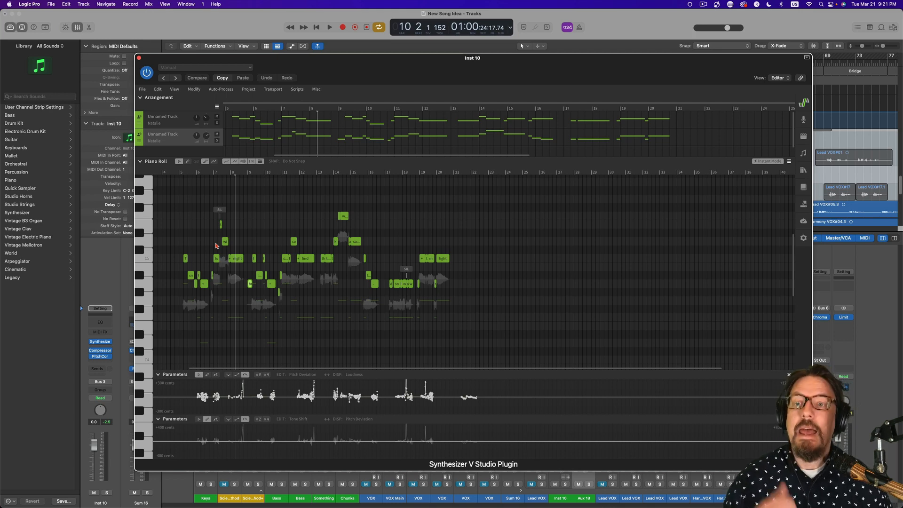
# Step: Browse the Scripts and Misc menus, ending with the note scripts list open
pyautogui.click(296, 89)
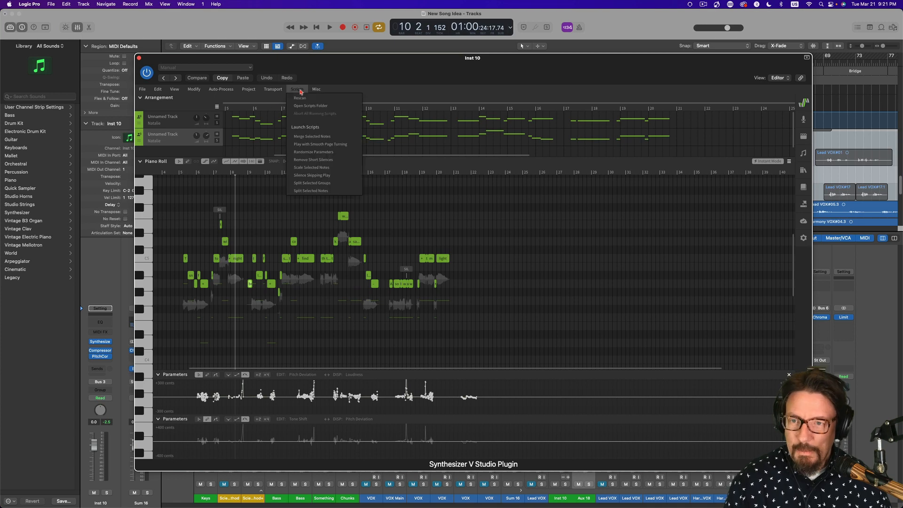
pyautogui.click(316, 89)
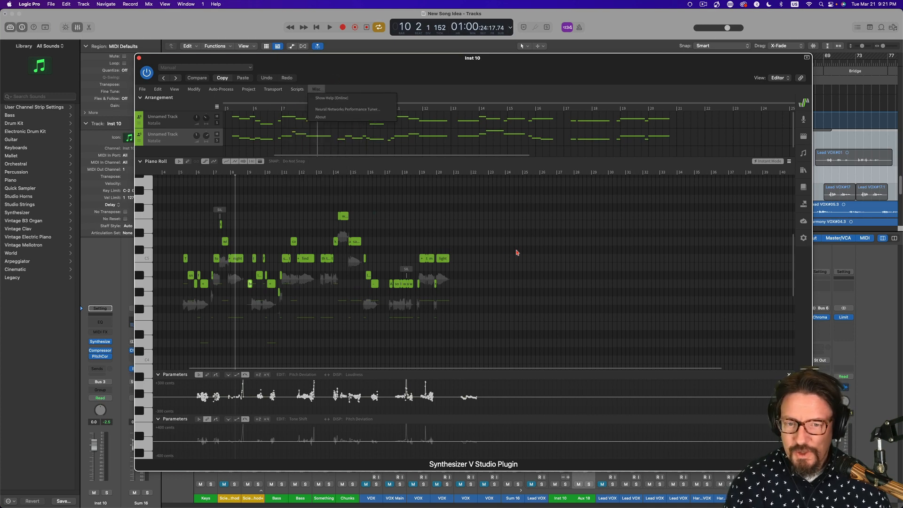
pyautogui.click(521, 270)
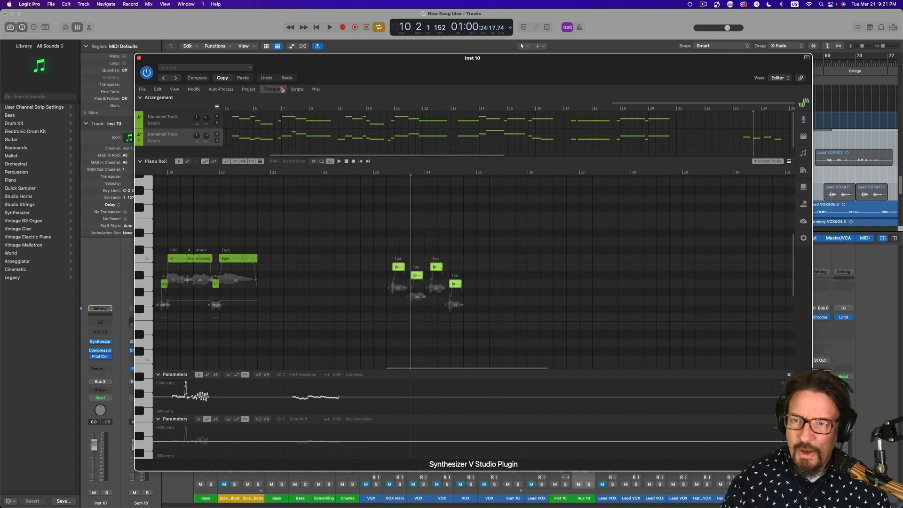
pyautogui.click(296, 89)
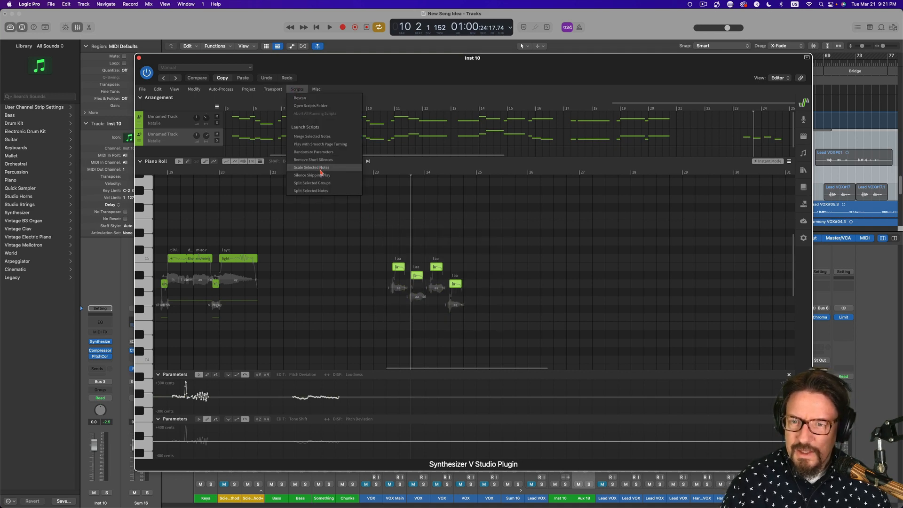
pyautogui.moveTo(331, 161)
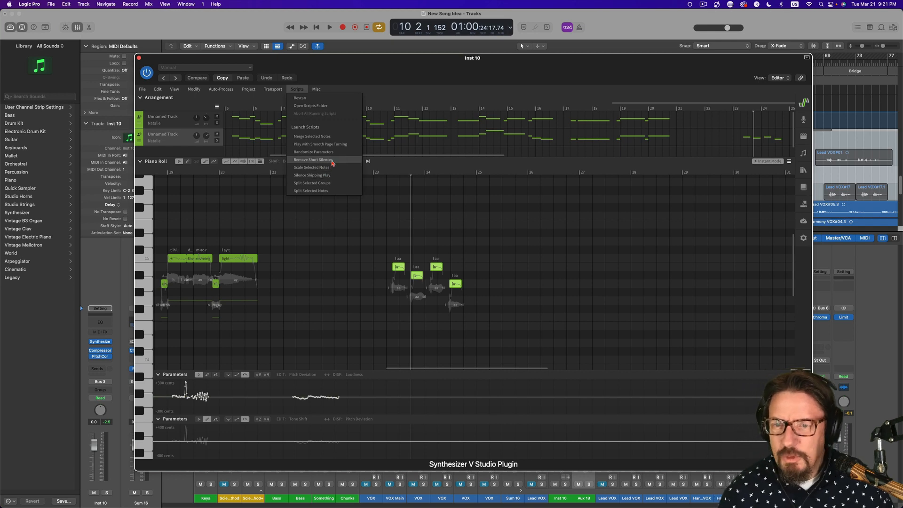
# Step: Run Remove Short Silences on the selected harmony notes with the default threshold
pyautogui.click(313, 160)
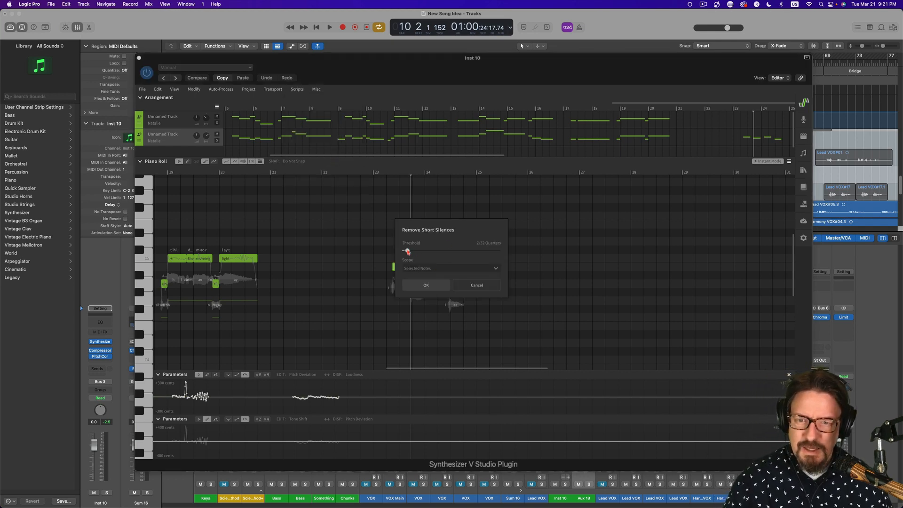
pyautogui.click(425, 284)
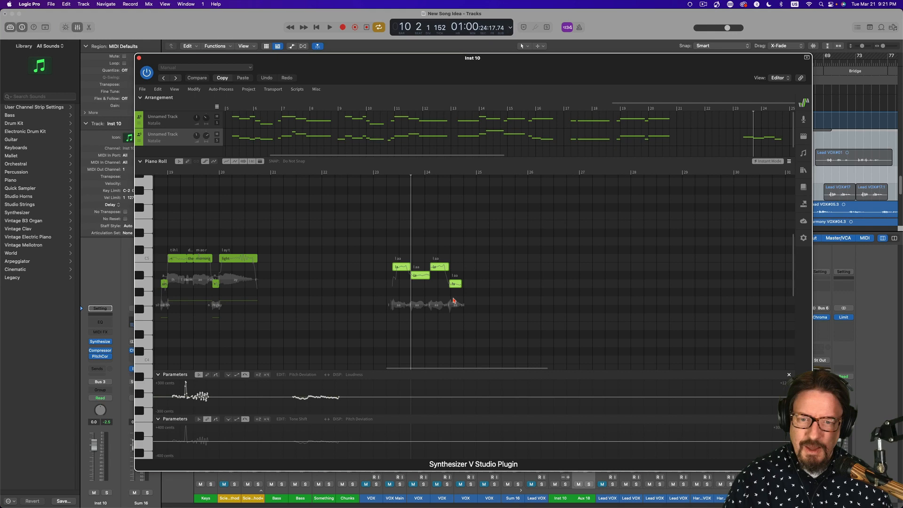
pyautogui.moveTo(469, 290)
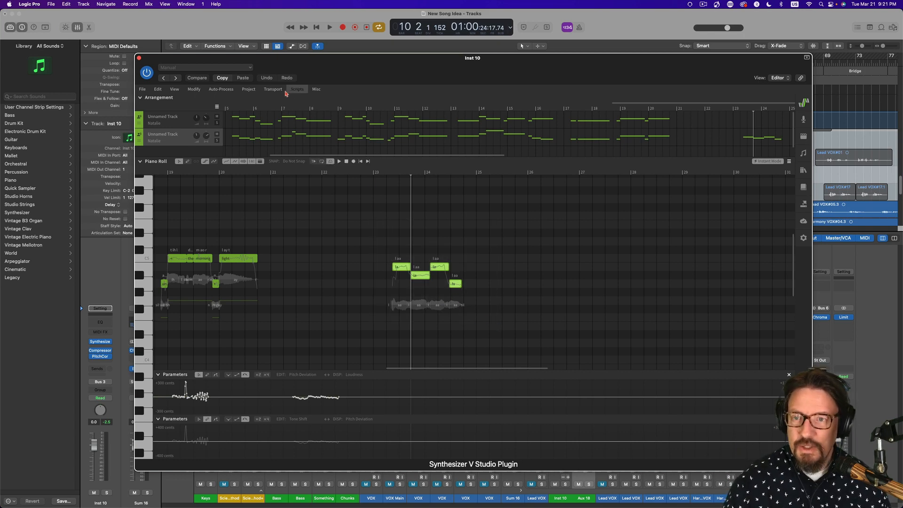
# Step: Reopen the scripts list and dismiss it without running another script
pyautogui.click(297, 88)
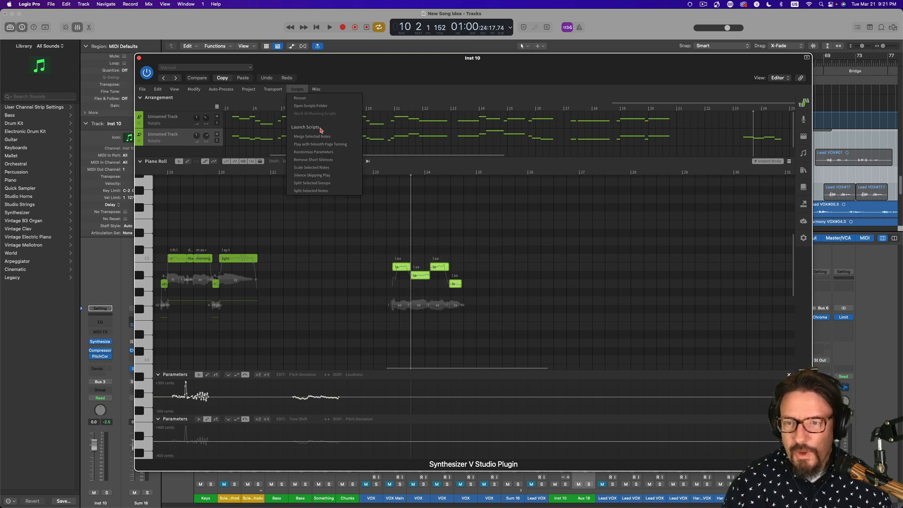
pyautogui.moveTo(314, 152)
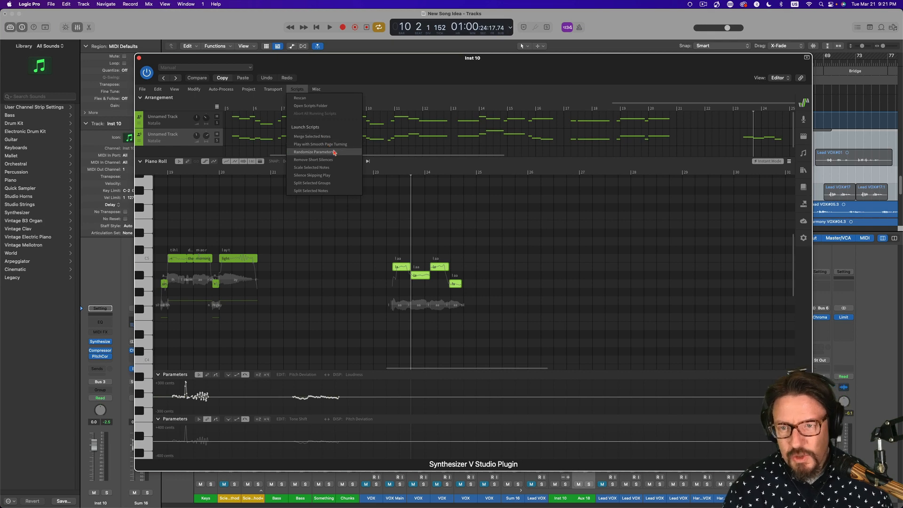
pyautogui.moveTo(340, 155)
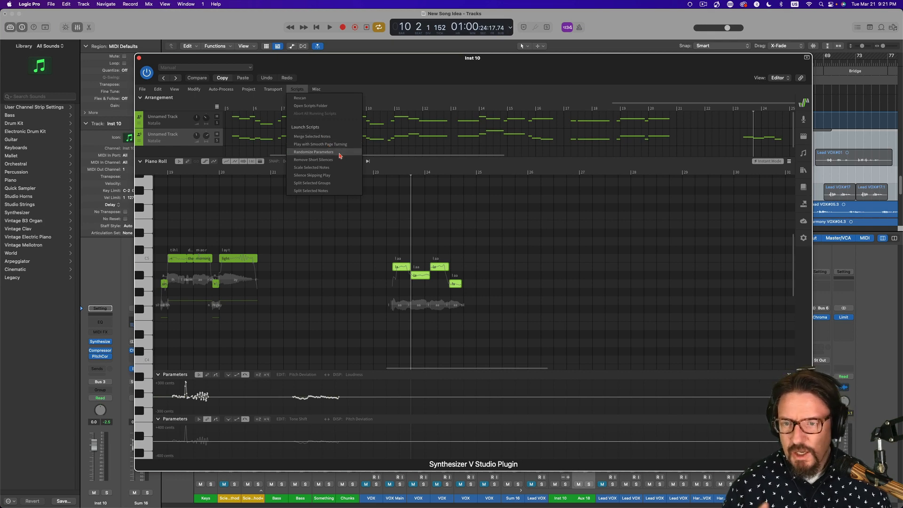
pyautogui.moveTo(338, 157)
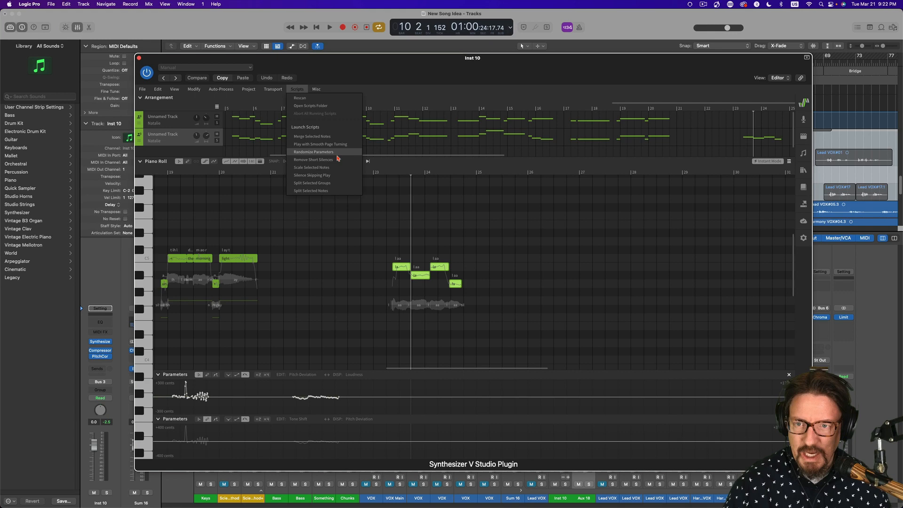
pyautogui.moveTo(332, 160)
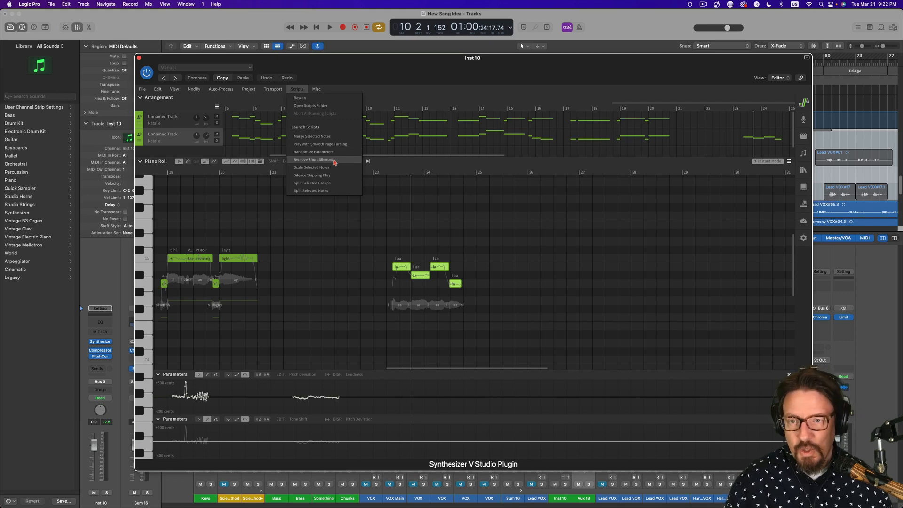
pyautogui.moveTo(311, 168)
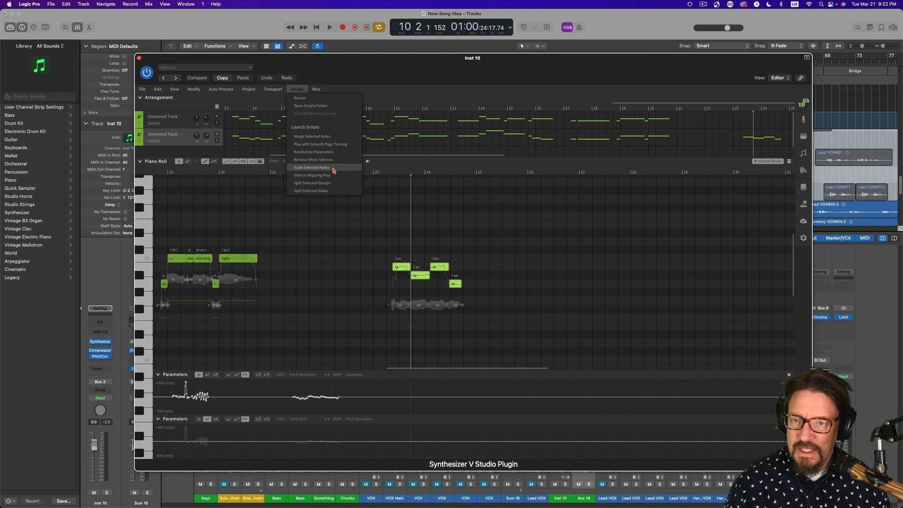
pyautogui.moveTo(328, 176)
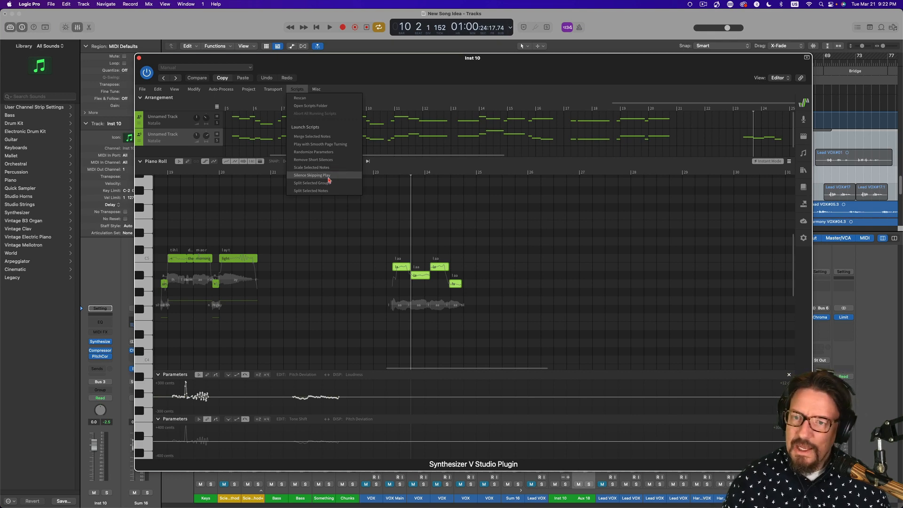
pyautogui.moveTo(323, 183)
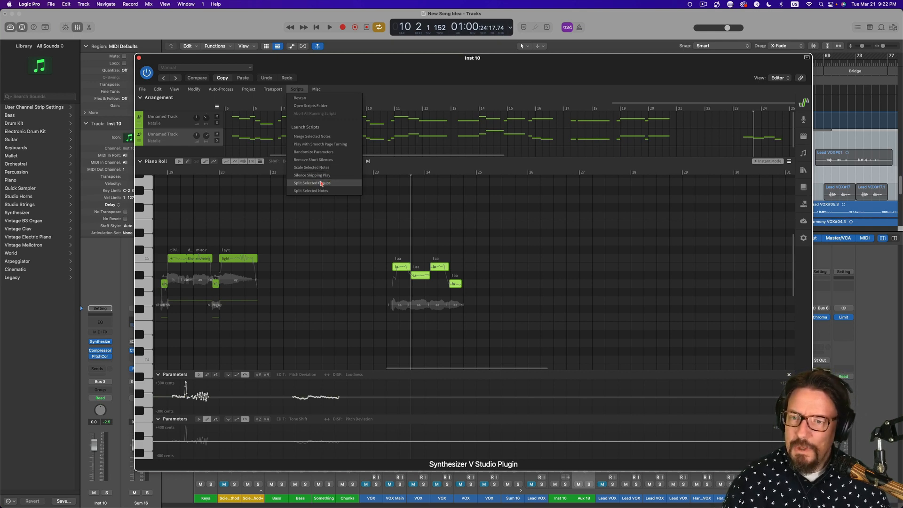
pyautogui.moveTo(312, 191)
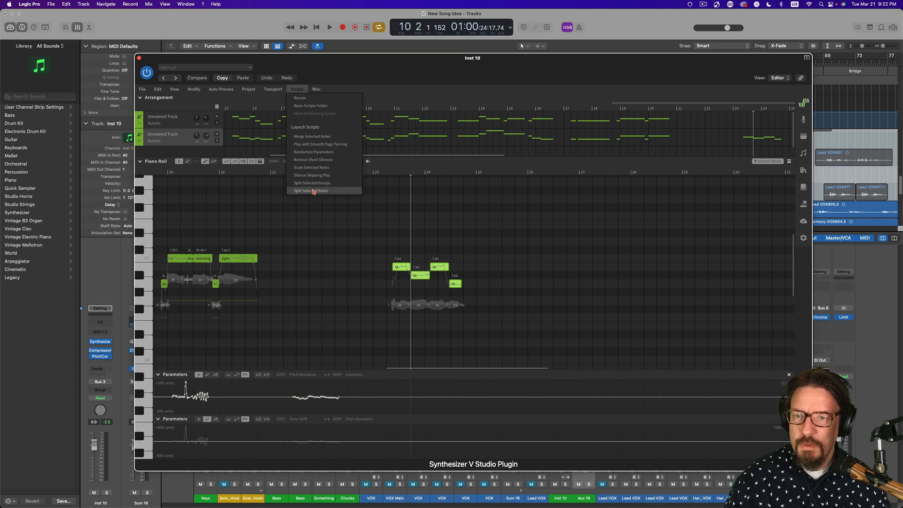
pyautogui.moveTo(347, 198)
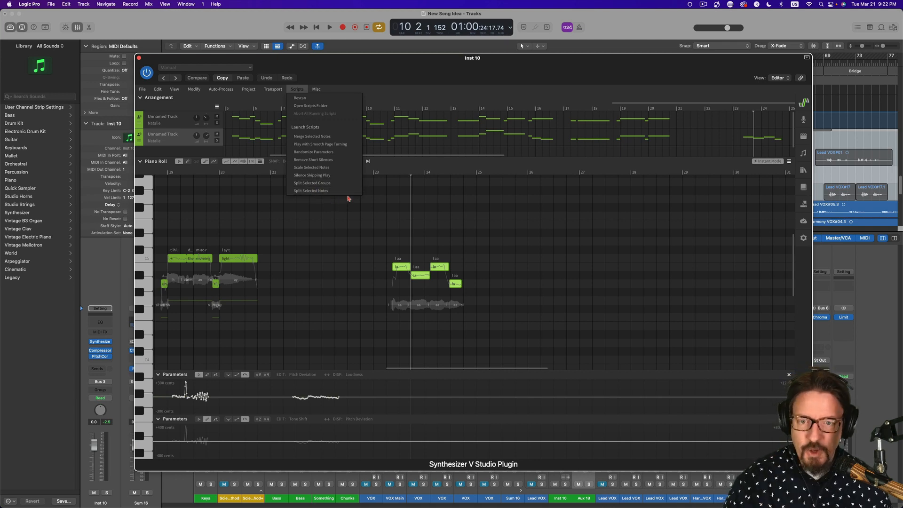
pyautogui.click(363, 230)
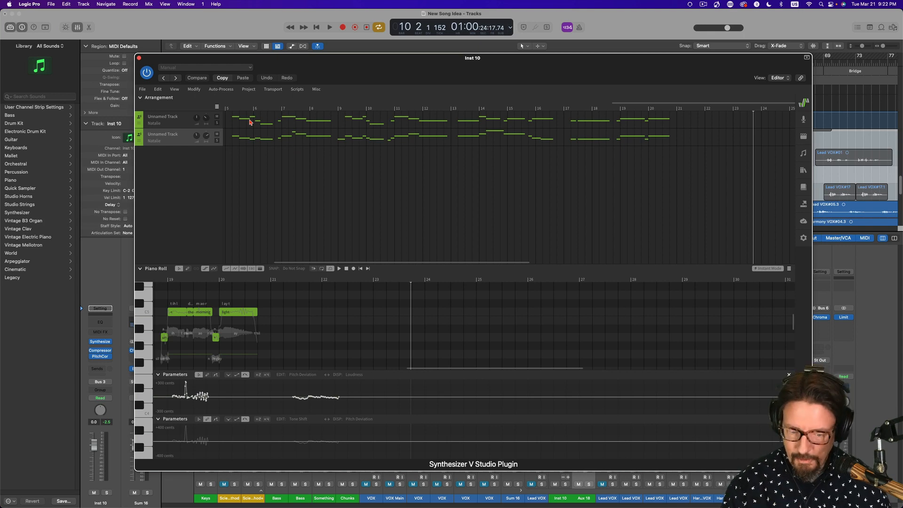
pyautogui.moveTo(204, 120)
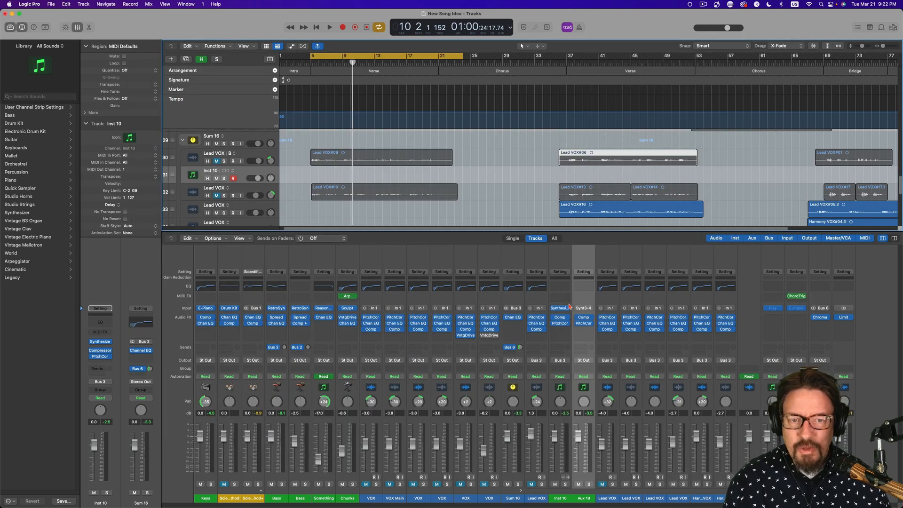
# Step: Show the instrument choices for the Inst 10 mixer channel
pyautogui.click(559, 307)
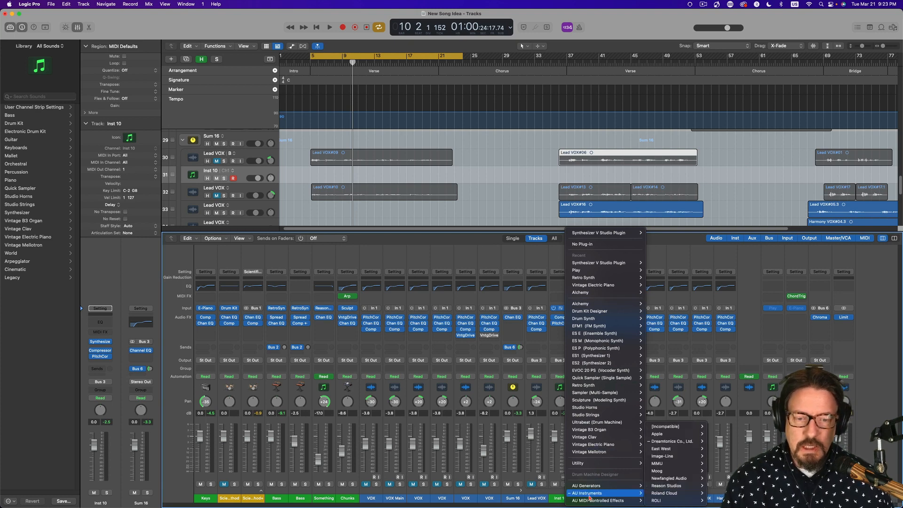
pyautogui.moveTo(671, 440)
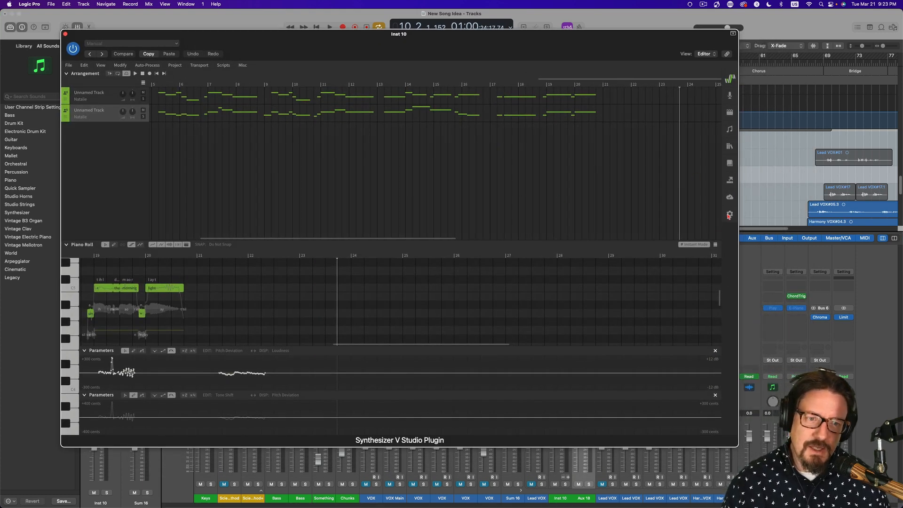
# Step: Show the Audio channel layout choices in the plugin settings, confirming Track Combined
pyautogui.click(729, 215)
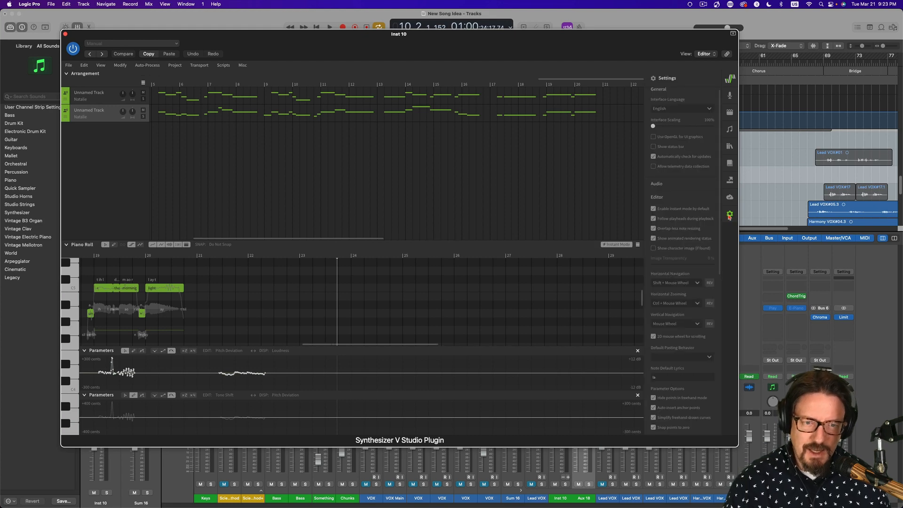
pyautogui.scroll(-3)
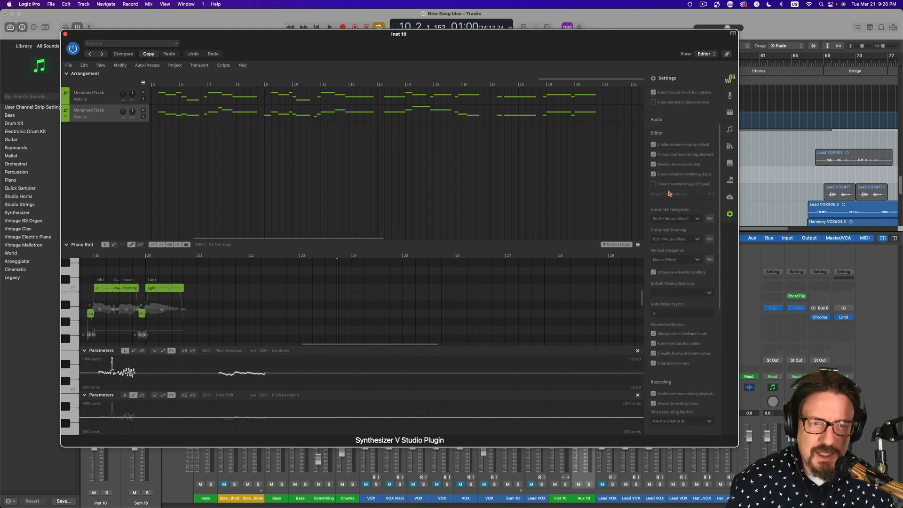
pyautogui.scroll(3)
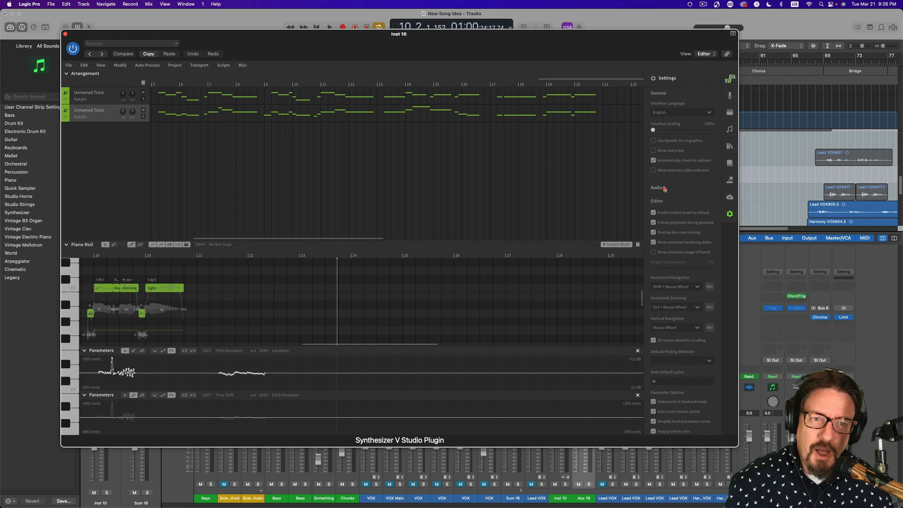
pyautogui.click(657, 187)
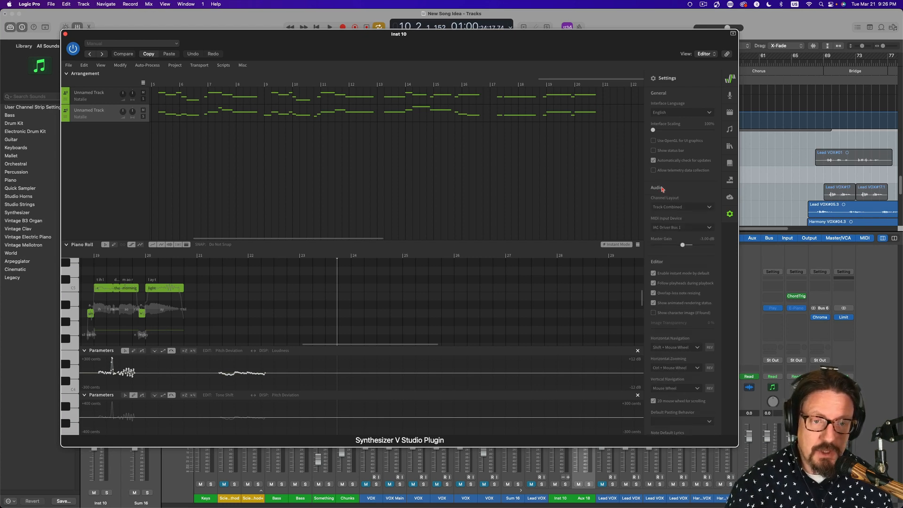
pyautogui.click(683, 207)
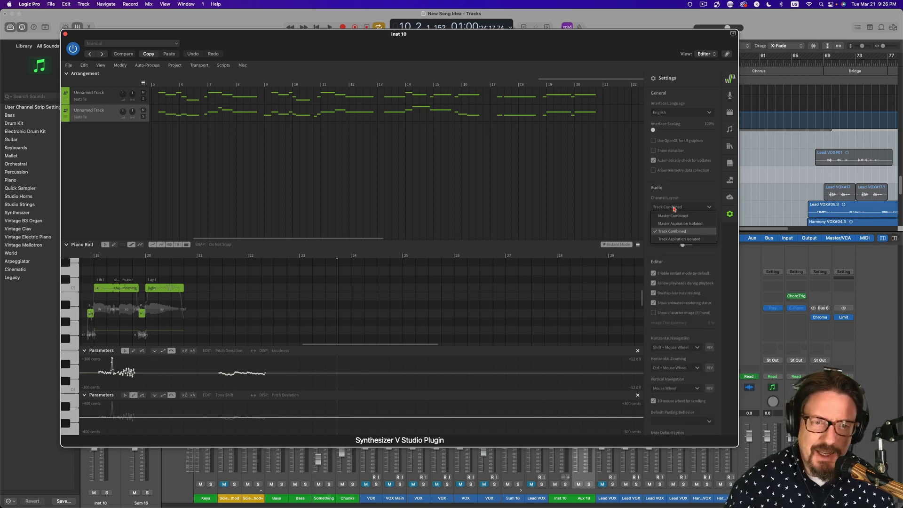
pyautogui.moveTo(672, 215)
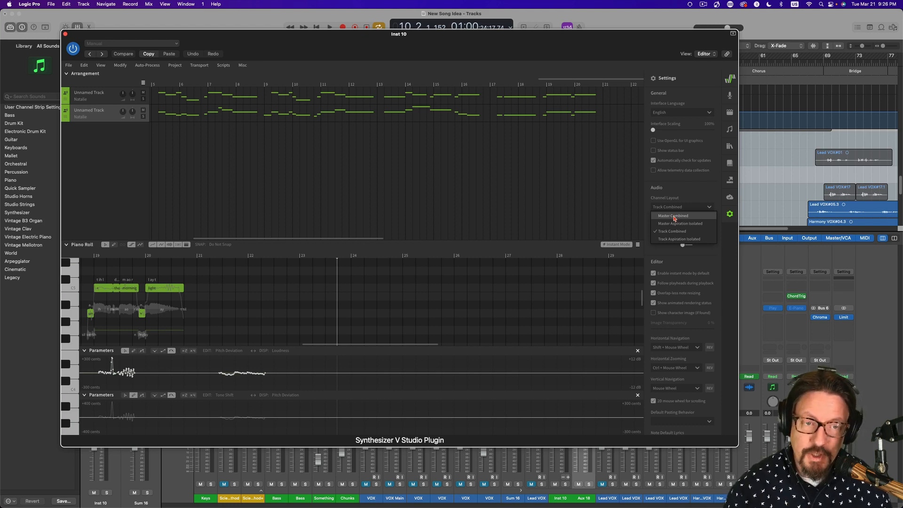
pyautogui.moveTo(672, 234)
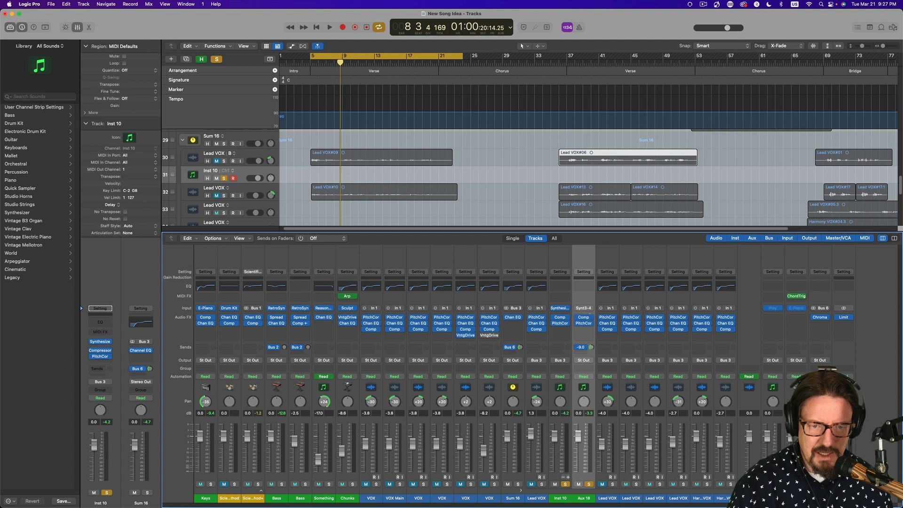
# Step: Play and stop the song, then bring up the Audio FX plugin choices for Aux 18
pyautogui.click(329, 27)
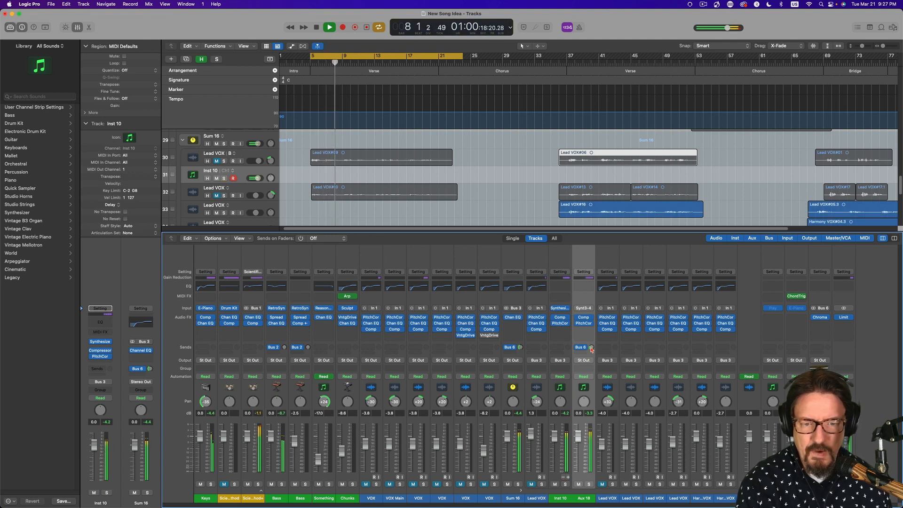
pyautogui.click(316, 28)
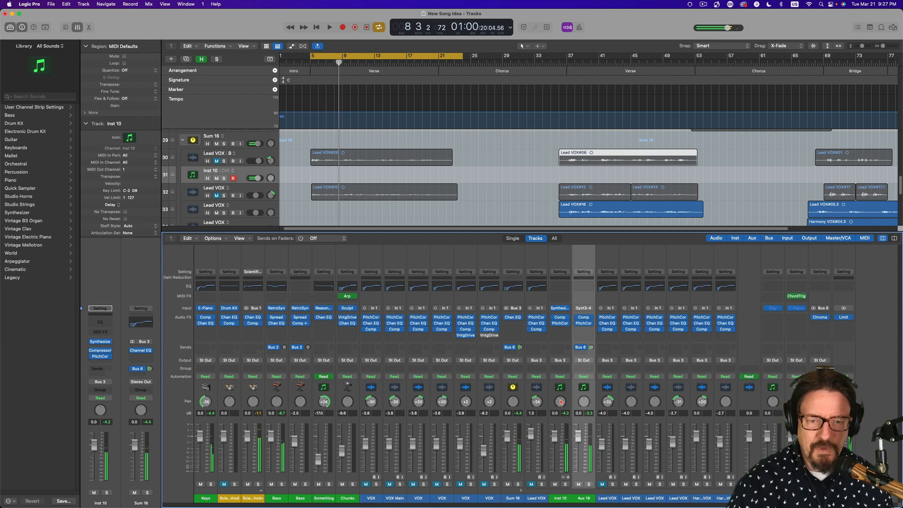
pyautogui.rightClick(583, 401)
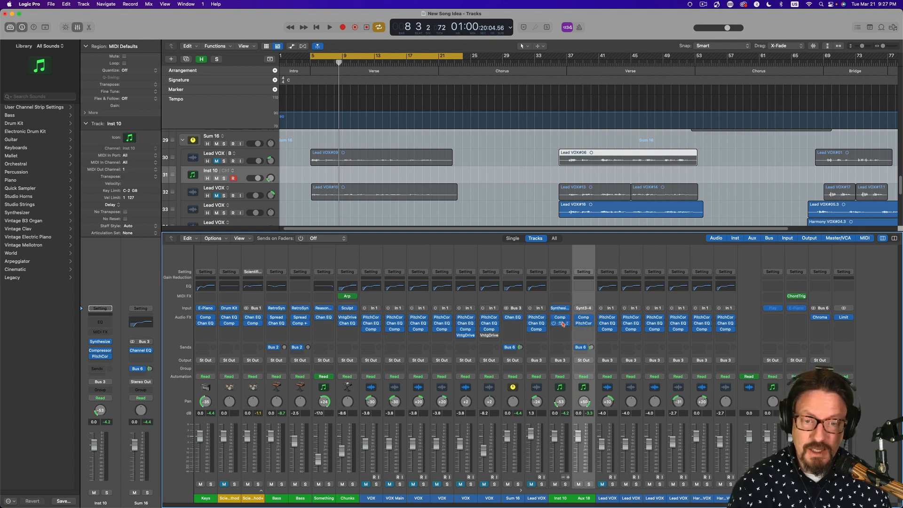
pyautogui.moveTo(559, 331)
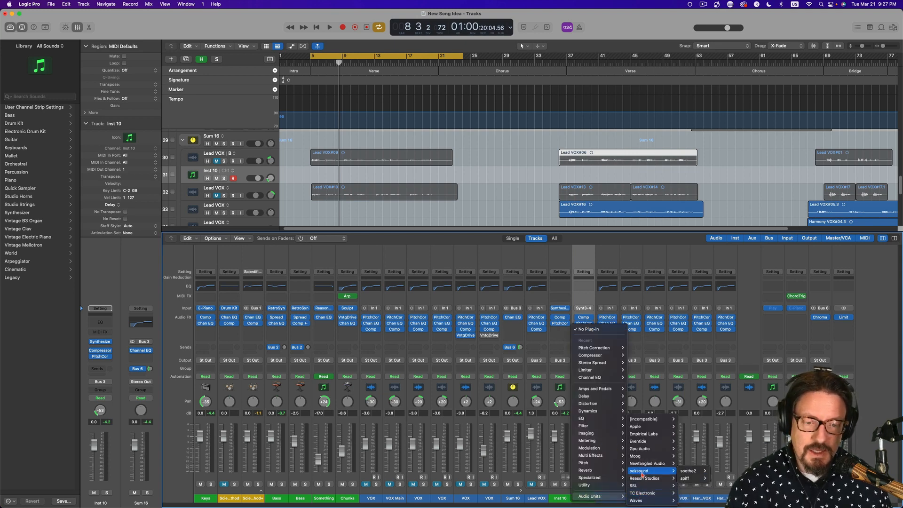
pyautogui.moveTo(686, 477)
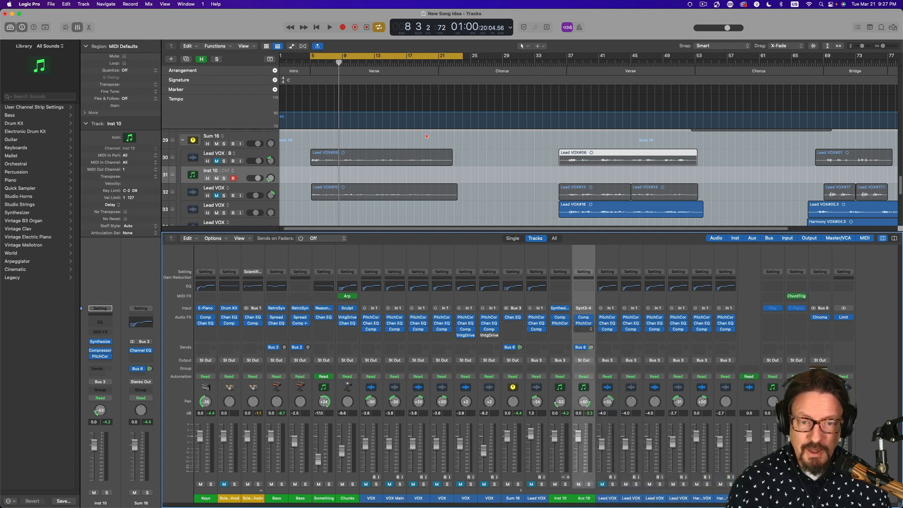
# Step: Insert Spiff and soothe2 on the Aux 18 harmony channel and load Spiff's Factory preset Remove mouth clicks
pyautogui.doubleClick(583, 329)
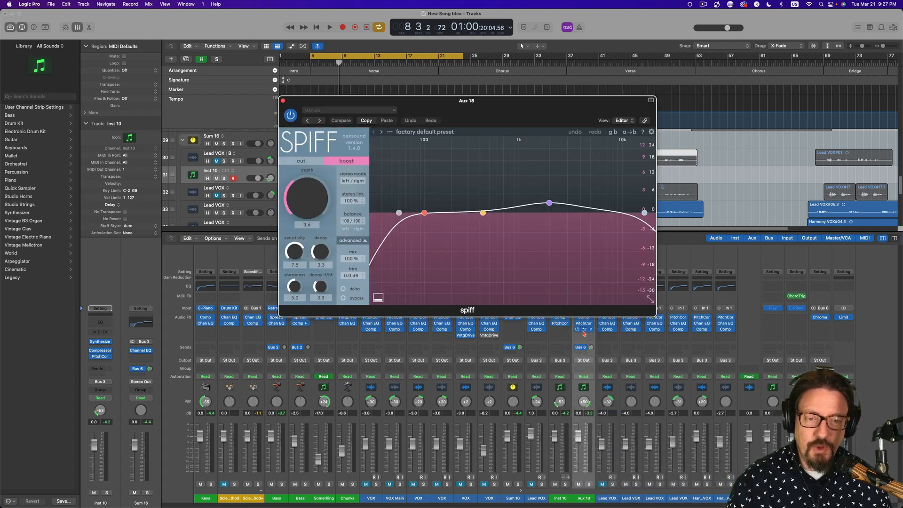
pyautogui.click(583, 334)
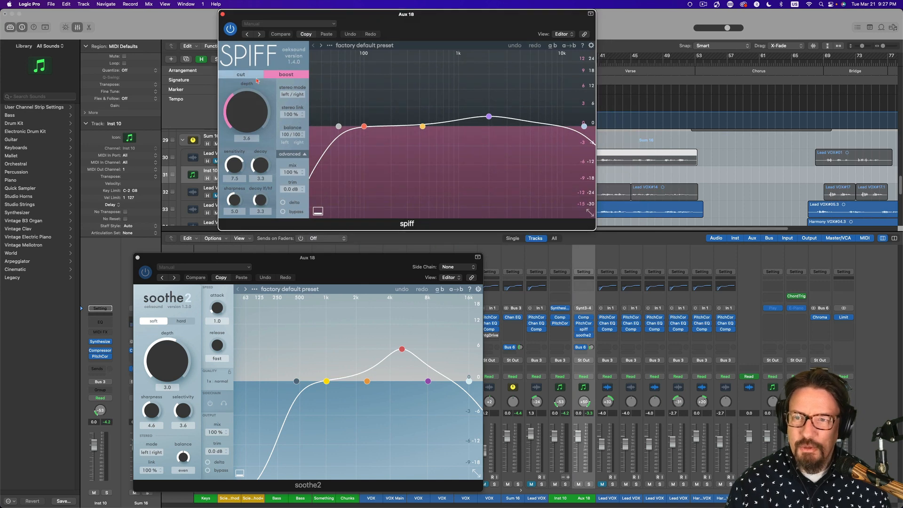
pyautogui.click(253, 34)
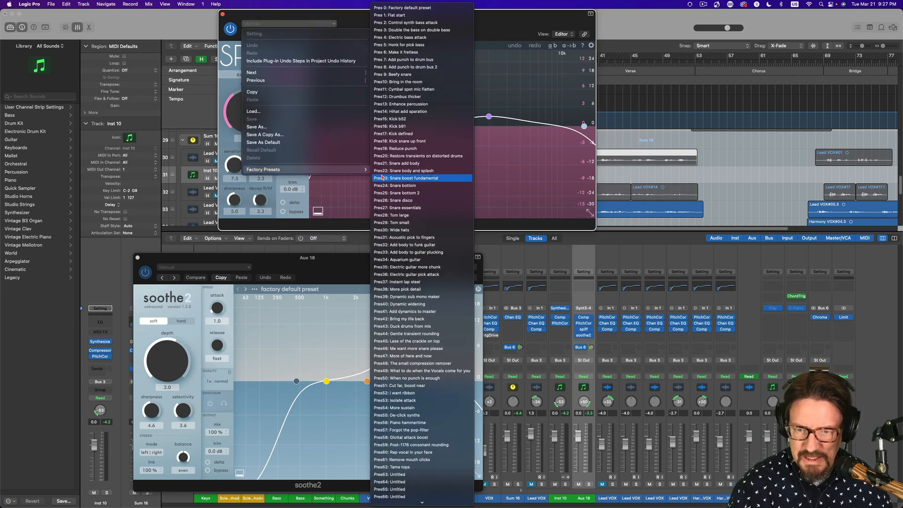
pyautogui.moveTo(415, 415)
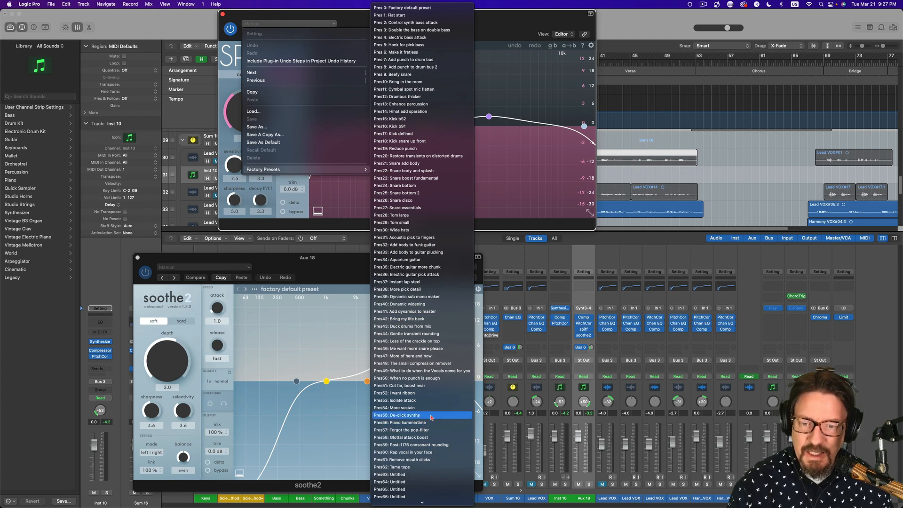
pyautogui.moveTo(423, 459)
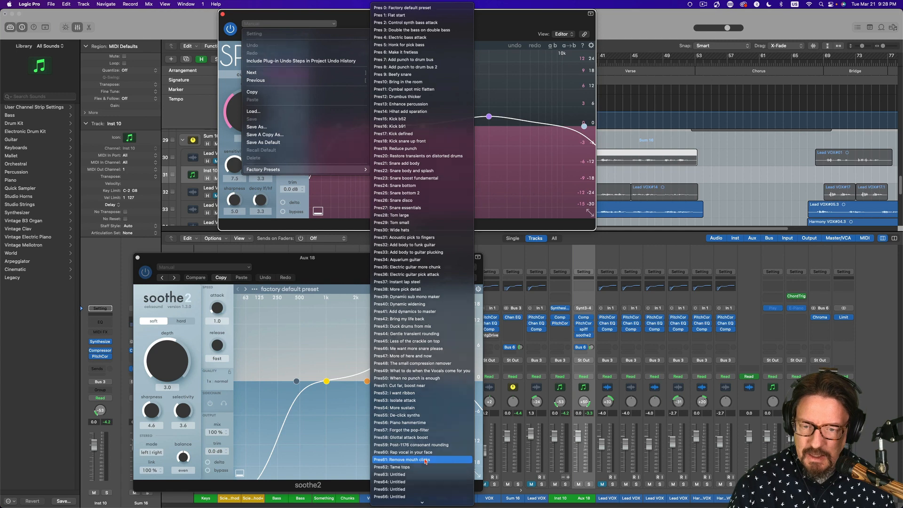
pyautogui.click(423, 460)
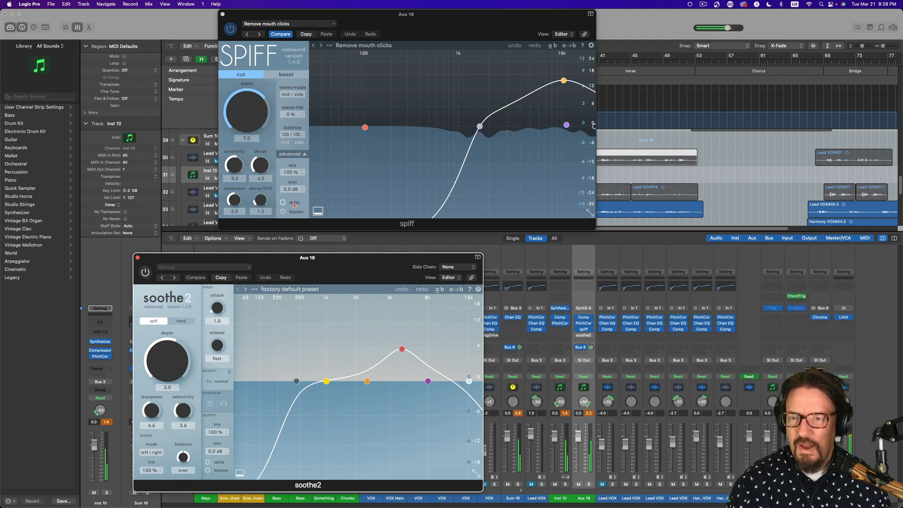
# Step: Close the Spiff window, leaving soothe2 open on Aux 18
pyautogui.click(282, 202)
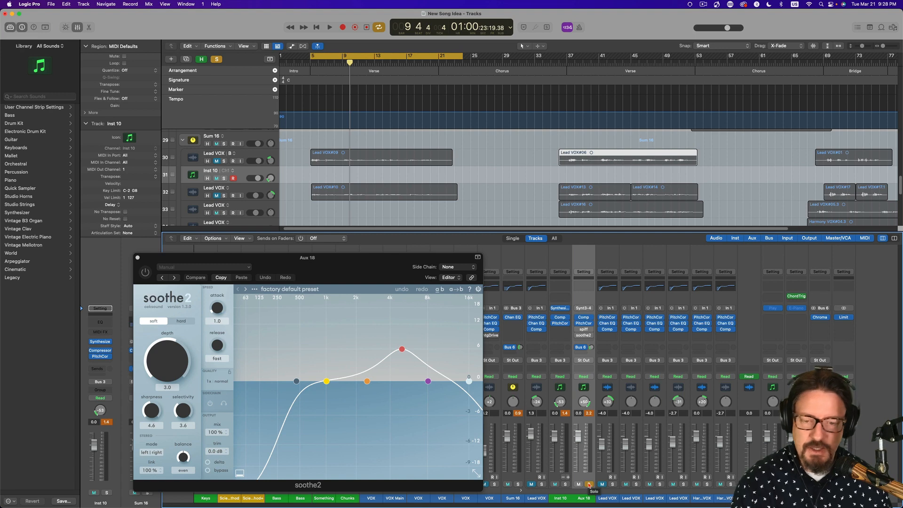
# Step: During playback, enable soothe2 at depth -3.6 on Aux 18 and add soothe2 on Inst 10 at about -4.5
pyautogui.click(329, 27)
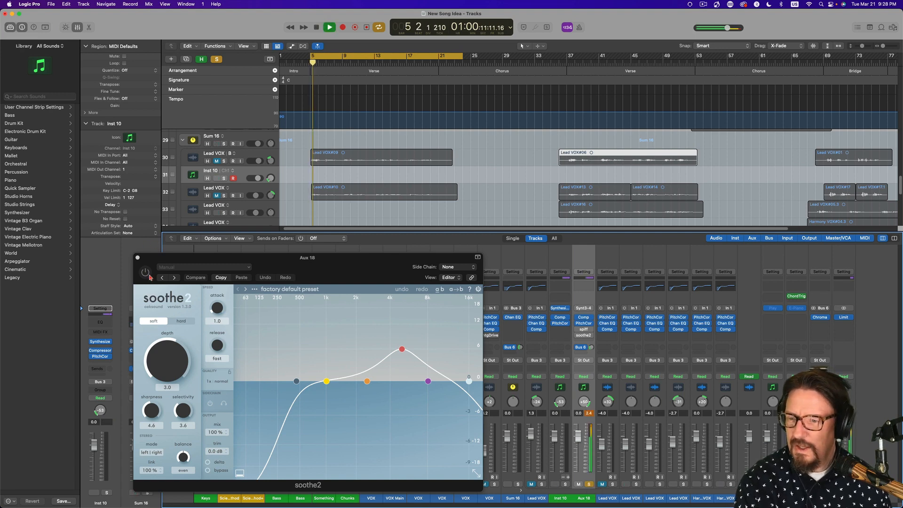
pyautogui.click(146, 272)
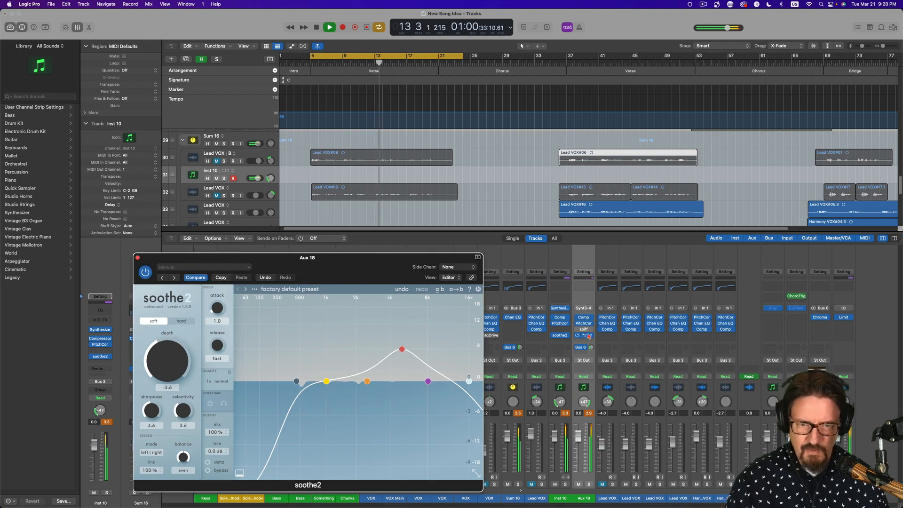
pyautogui.click(139, 257)
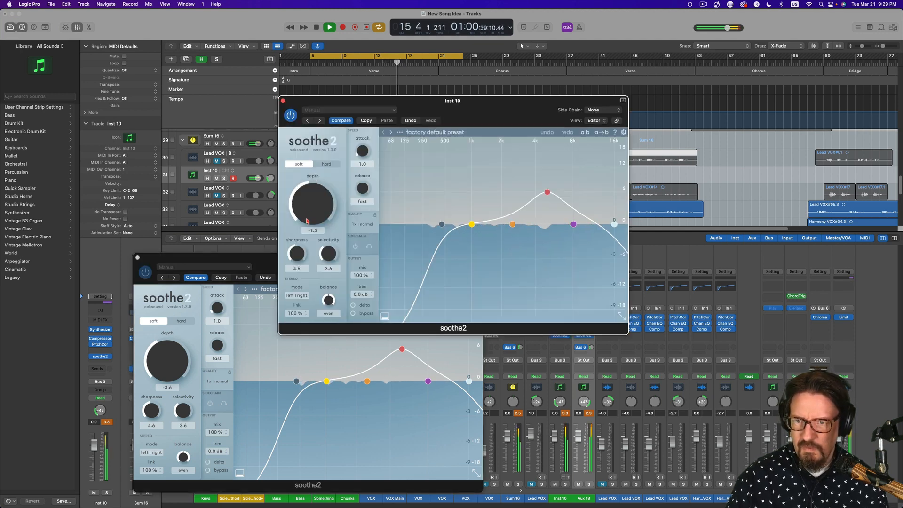
pyautogui.moveTo(312, 204); pyautogui.dragTo(311, 216)
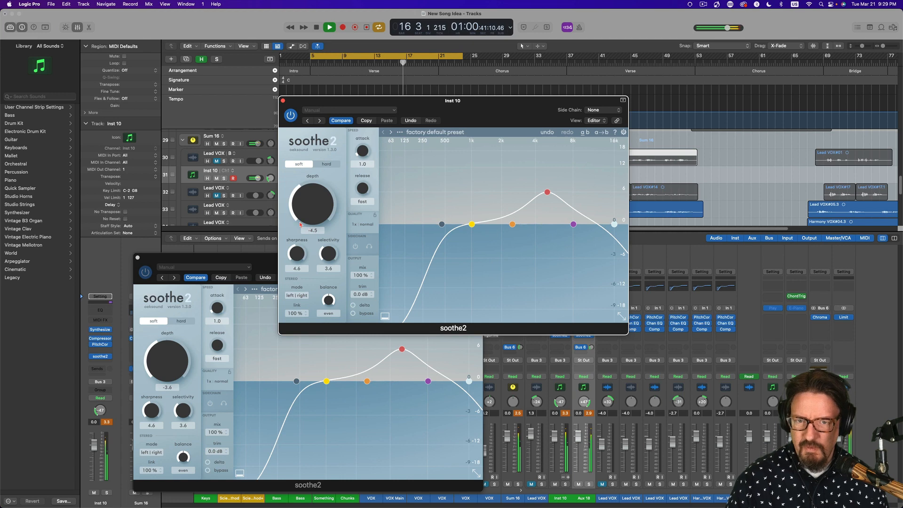